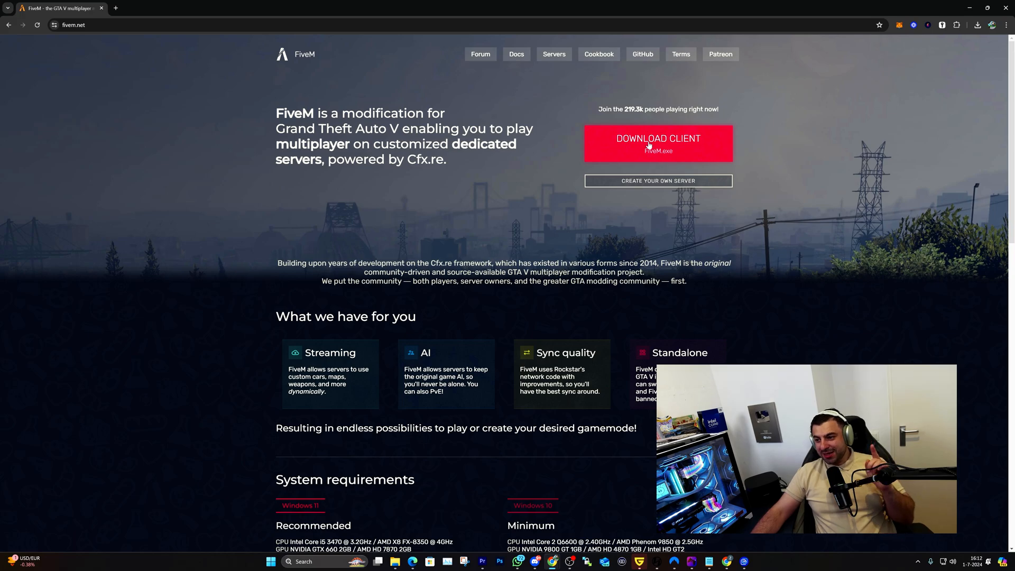
# - Download the FiveM client installer from fivem.net, restarting the download manually
pyautogui.click(658, 143)
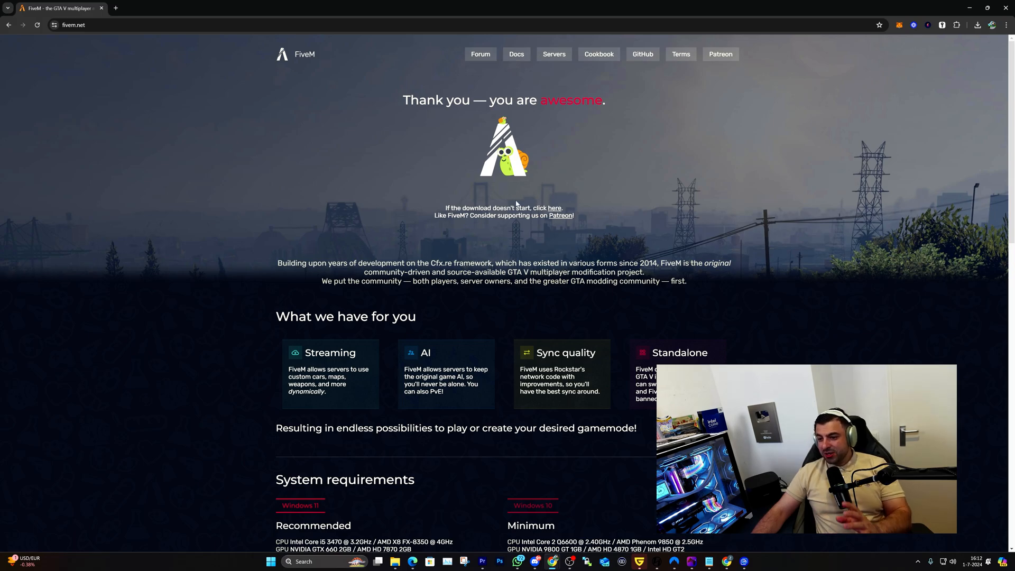
pyautogui.moveTo(554, 208)
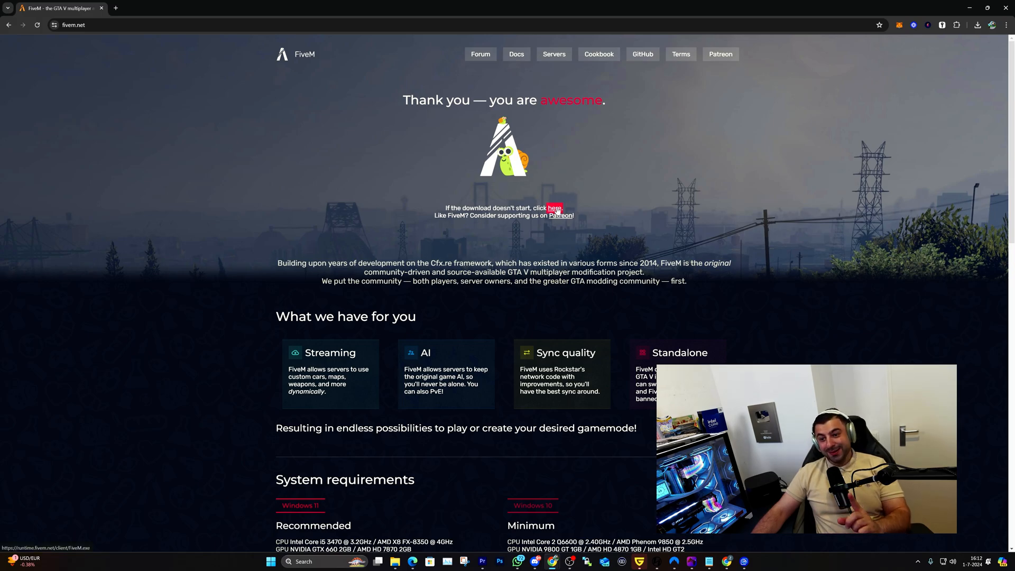
pyautogui.click(977, 25)
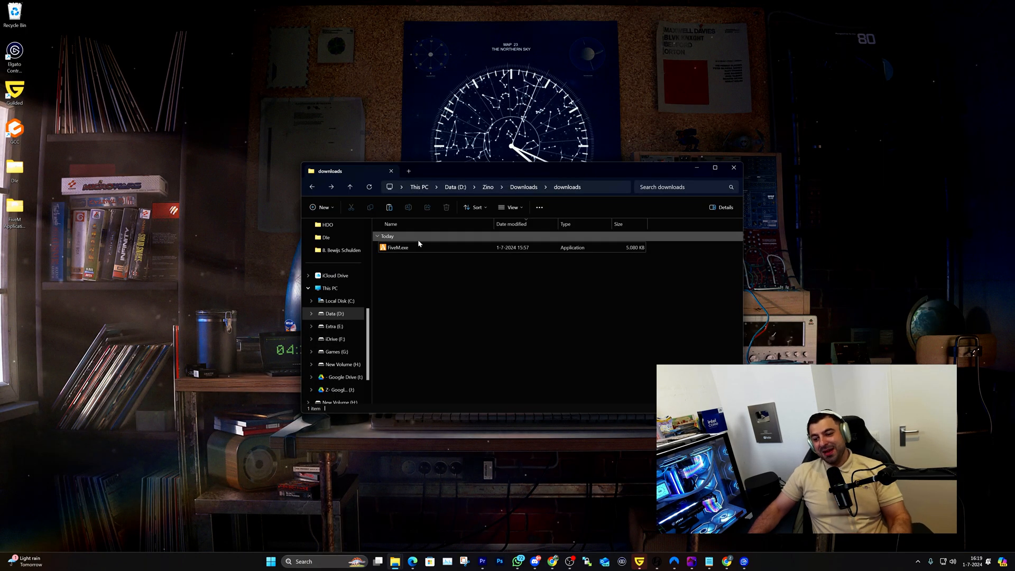
# - Cut FiveM.exe from the Downloads folder for moving
pyautogui.click(398, 247)
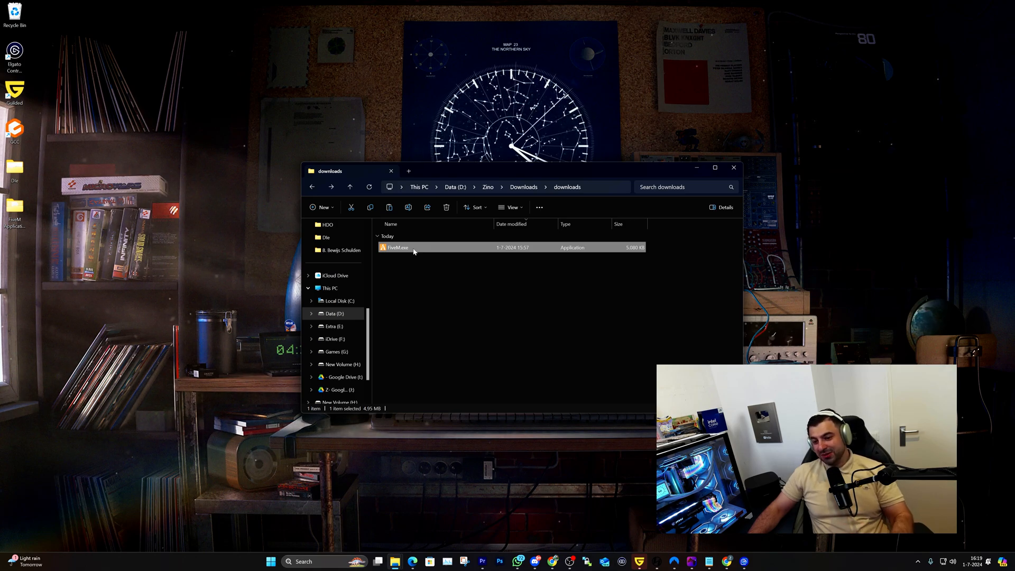
pyautogui.rightClick(397, 247)
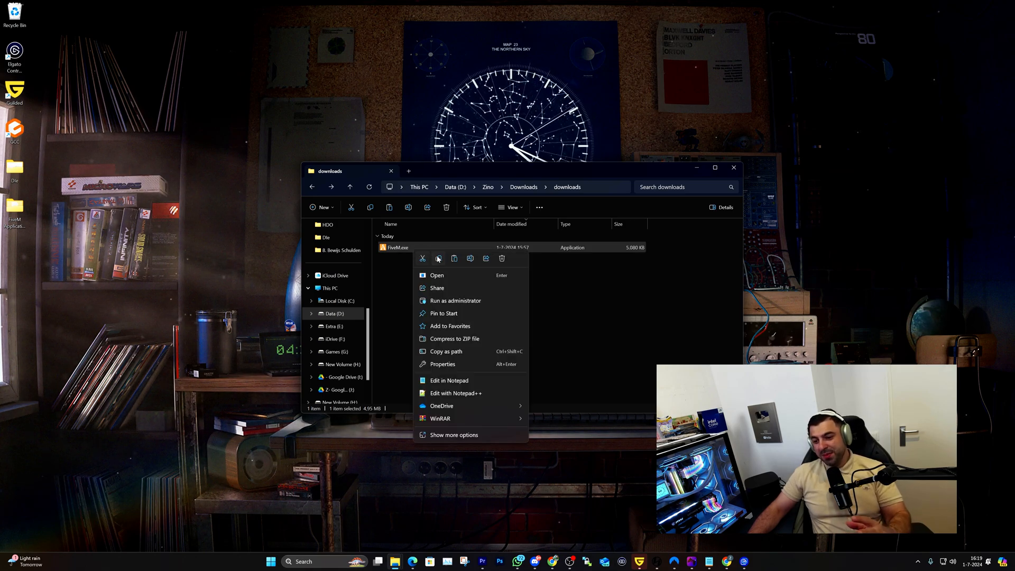
pyautogui.click(429, 266)
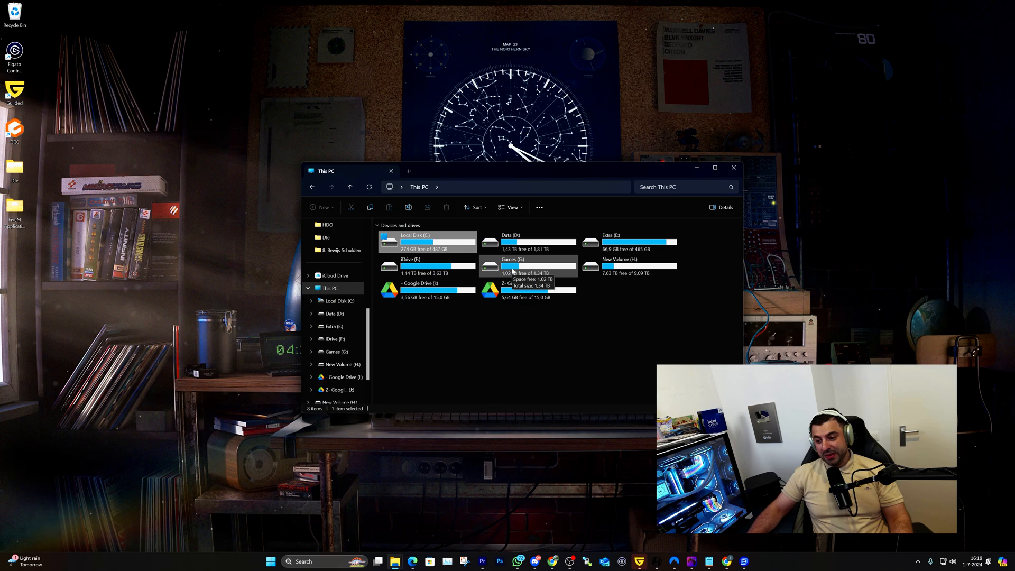
# - Create a new Fivem folder inside Games on the G: drive for the installer
pyautogui.doubleClick(513, 262)
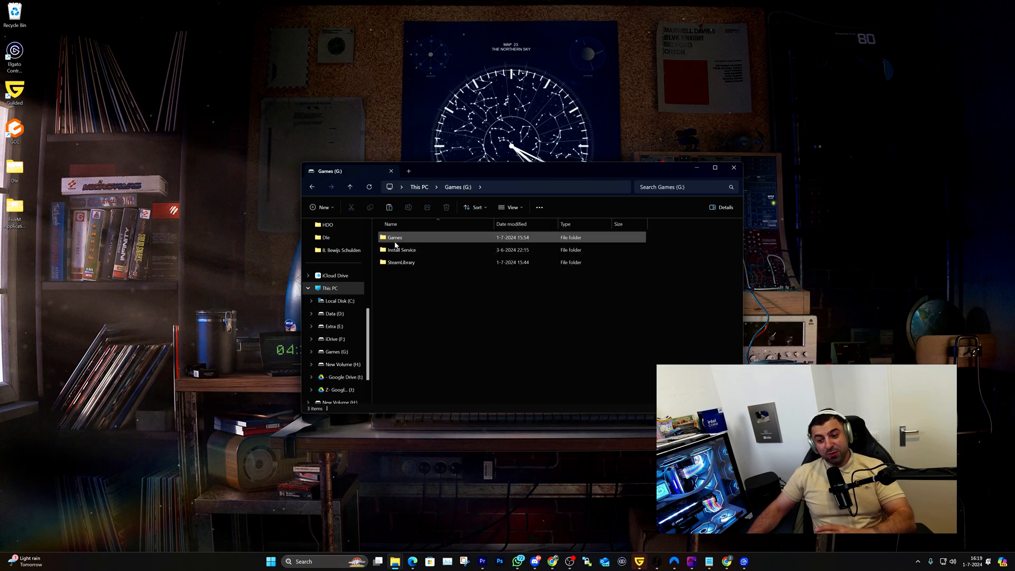
pyautogui.doubleClick(394, 237)
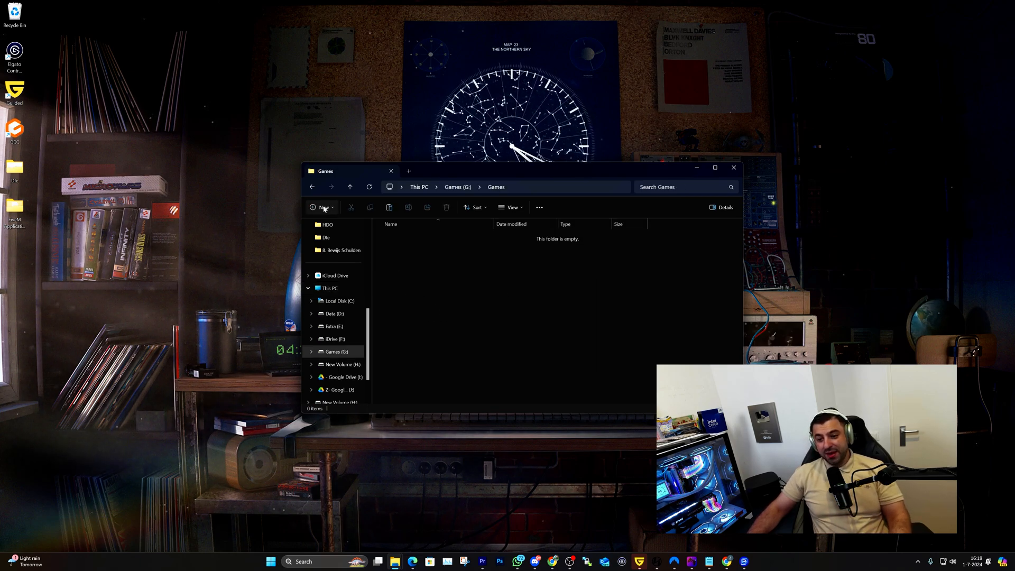
pyautogui.click(321, 207)
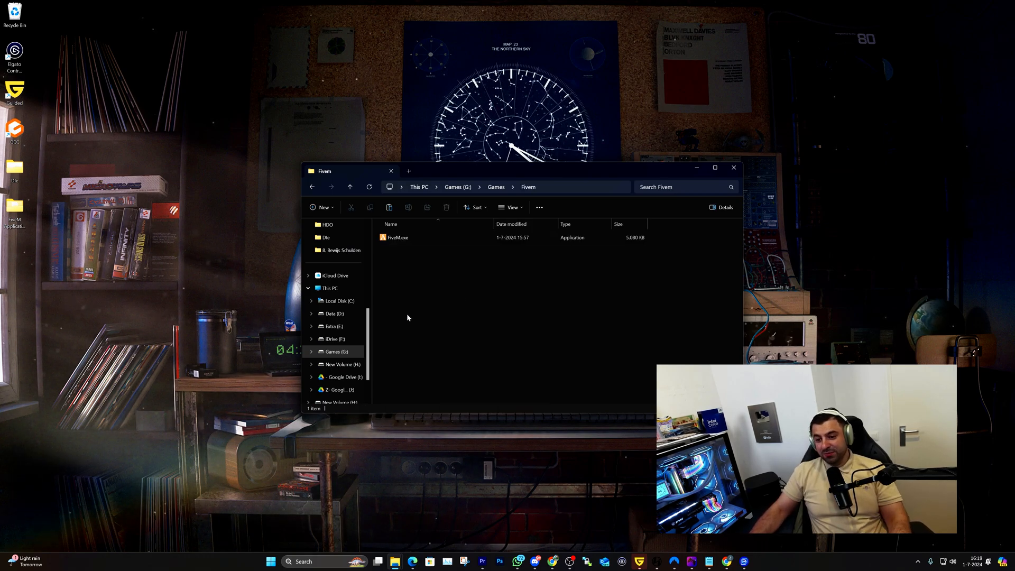
pyautogui.moveTo(397, 237)
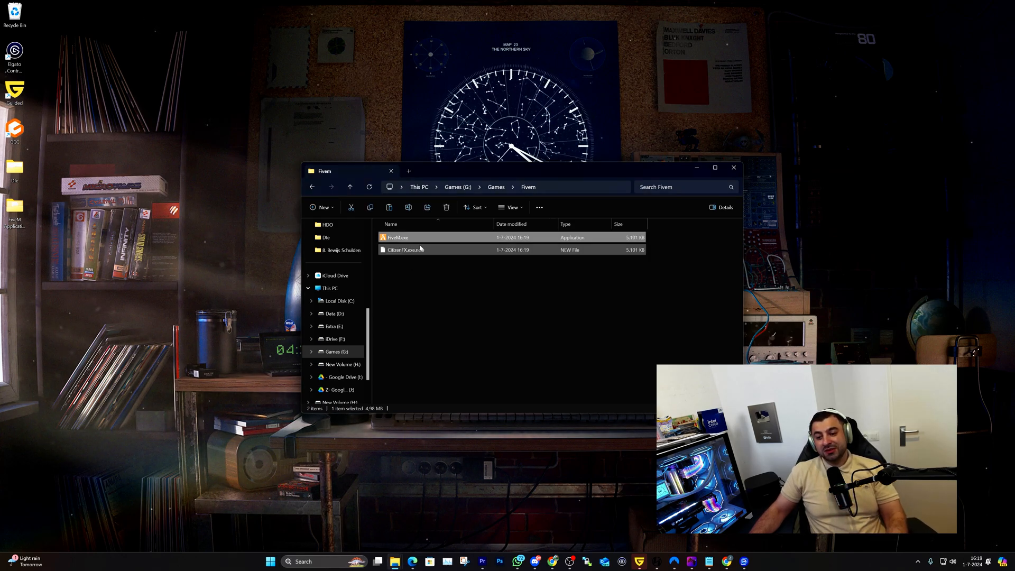
# - Launch FiveM.exe from the Fivem folder and accept the local game data update
pyautogui.doubleClick(397, 237)
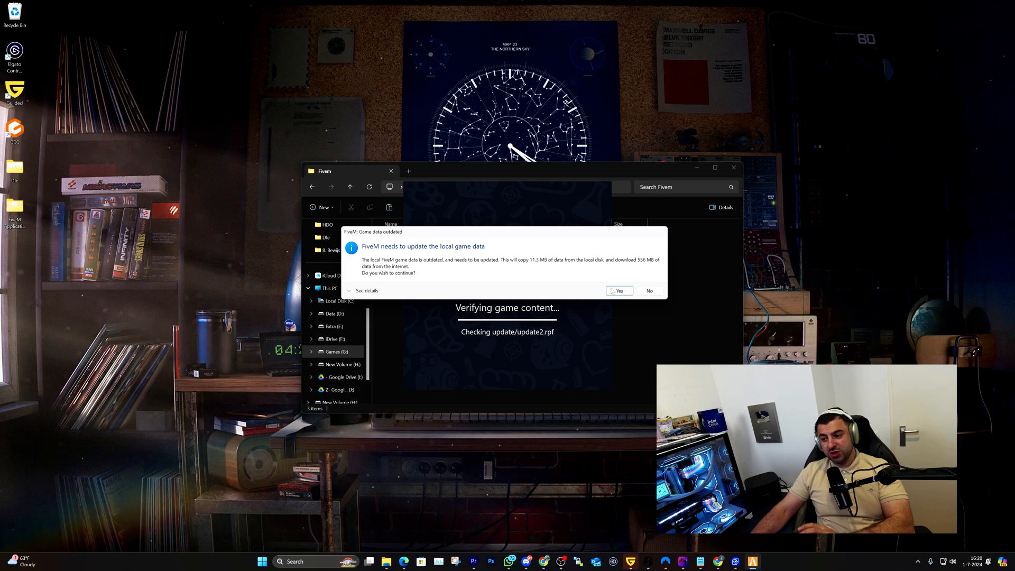
pyautogui.click(617, 290)
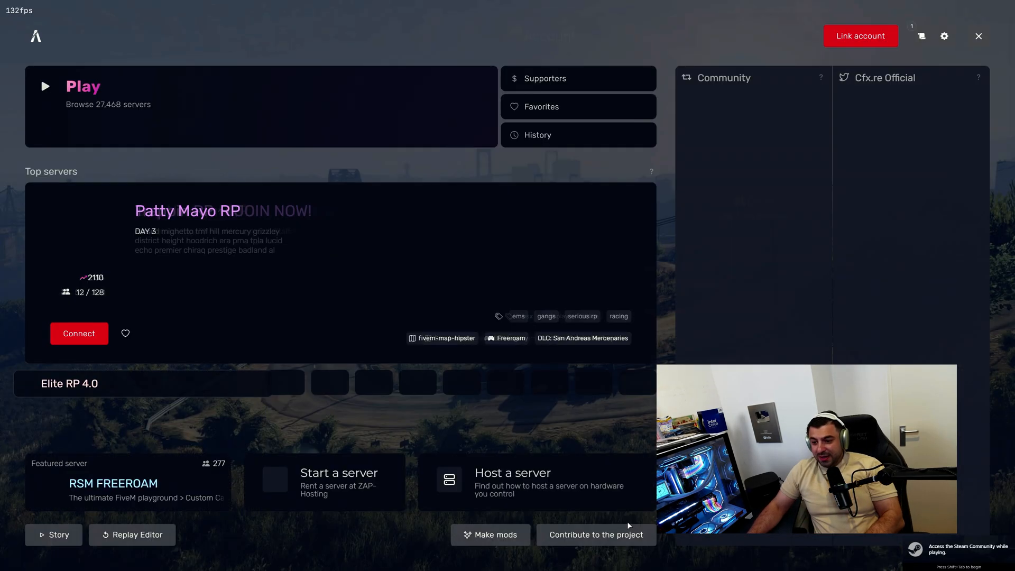
# - Bring up the Account sign-in panel via Link account in the main menu
pyautogui.click(860, 35)
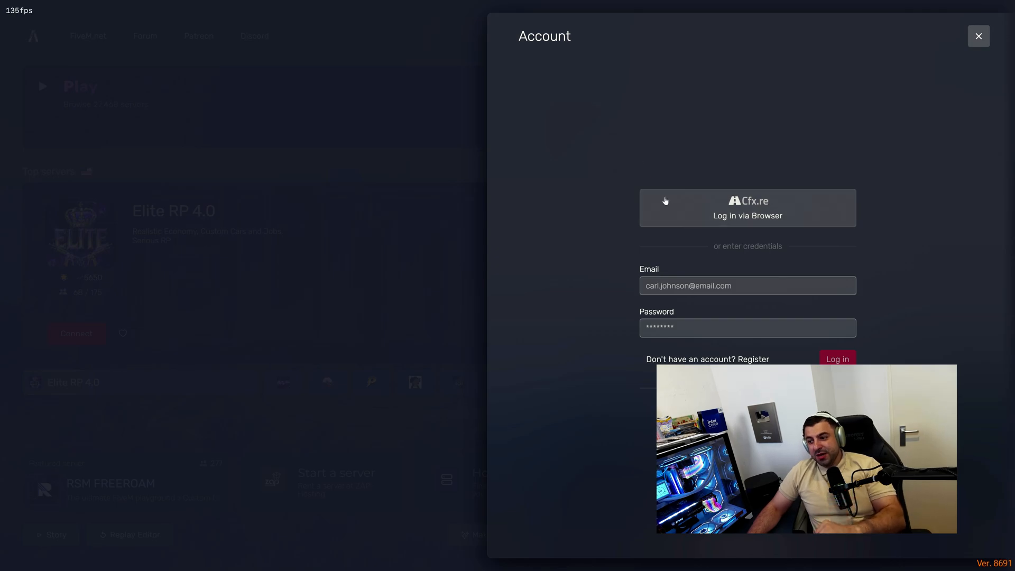
pyautogui.click(747, 326)
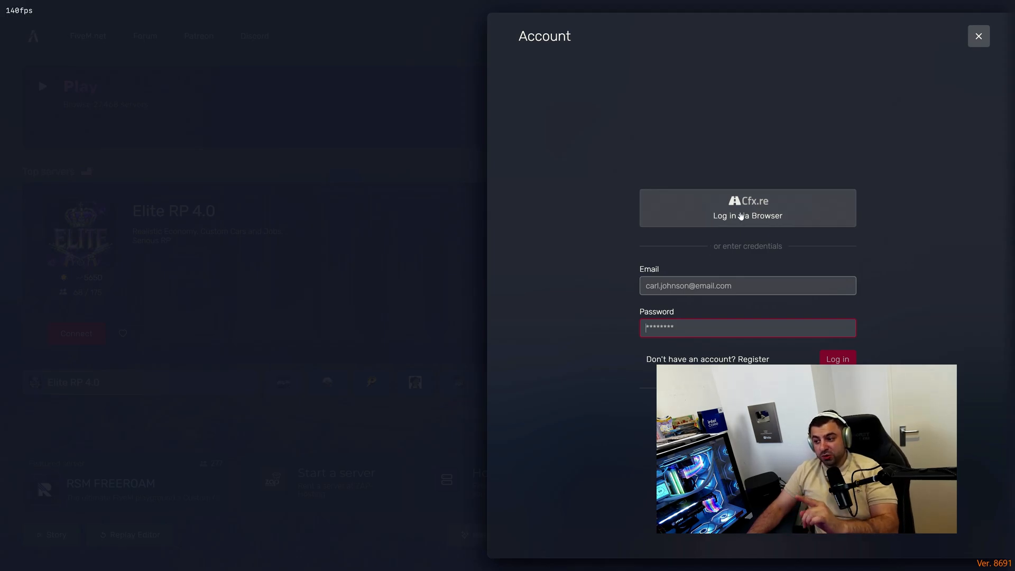
# - Log in on Cfx.re via the browser and authorize FiveM, handing the login back to the client
pyautogui.click(747, 208)
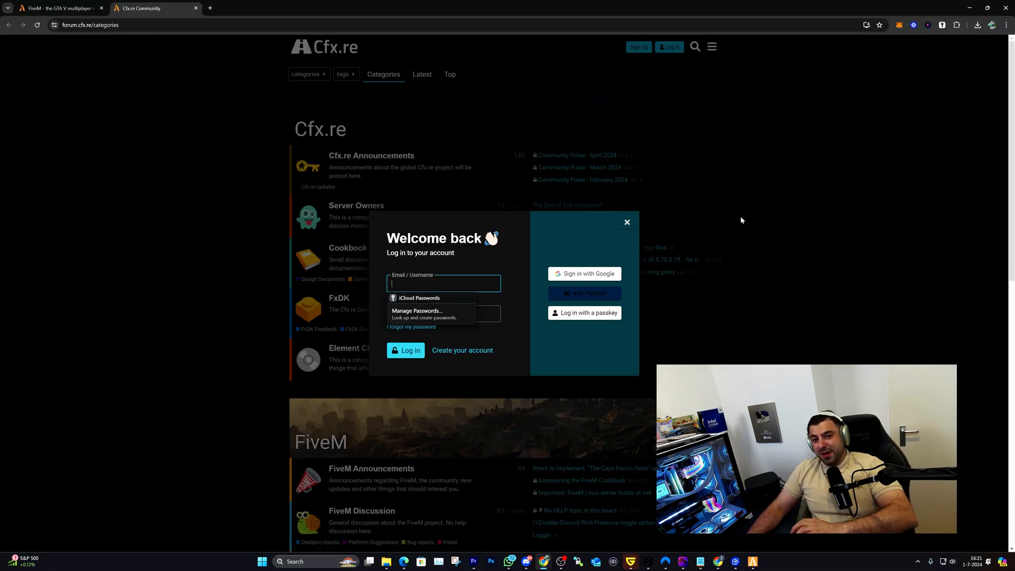
pyautogui.moveTo(582, 273)
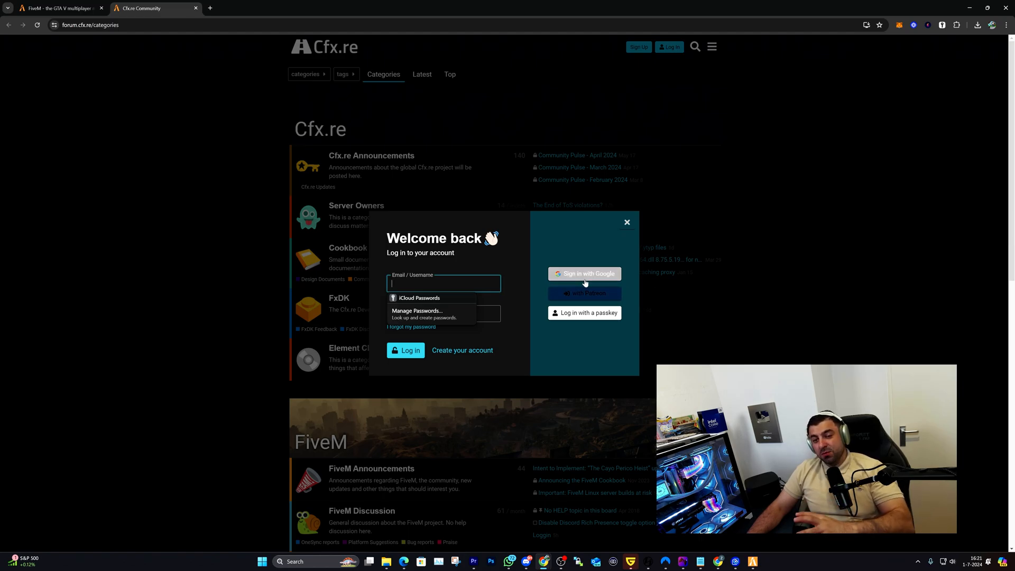
pyautogui.moveTo(596, 334)
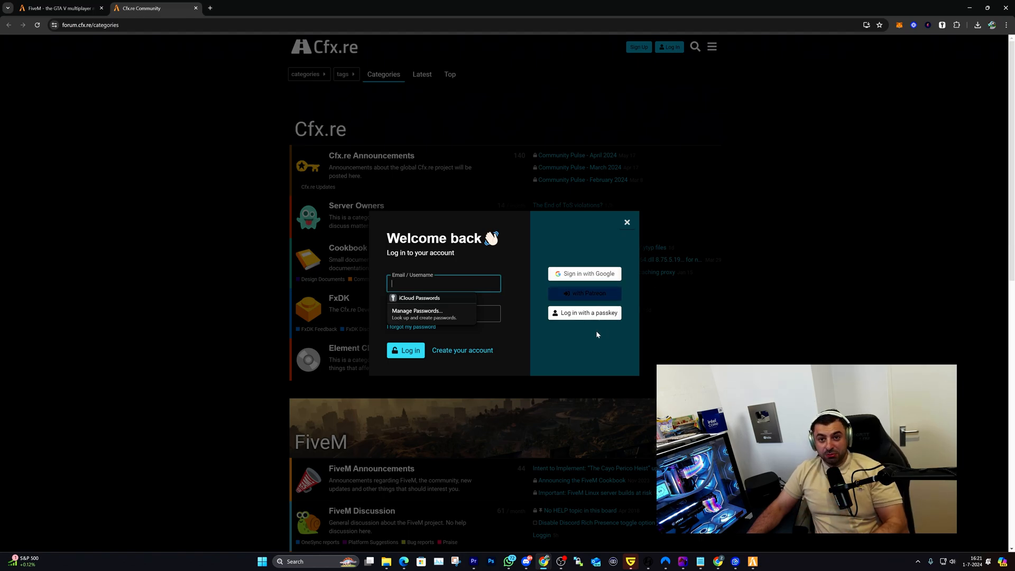
pyautogui.moveTo(583, 273)
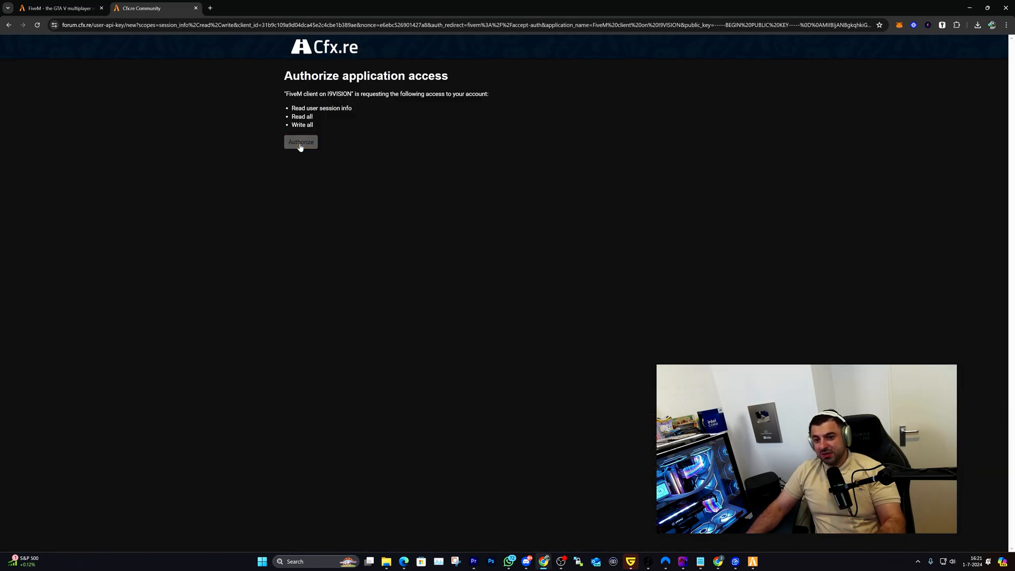
pyautogui.click(300, 141)
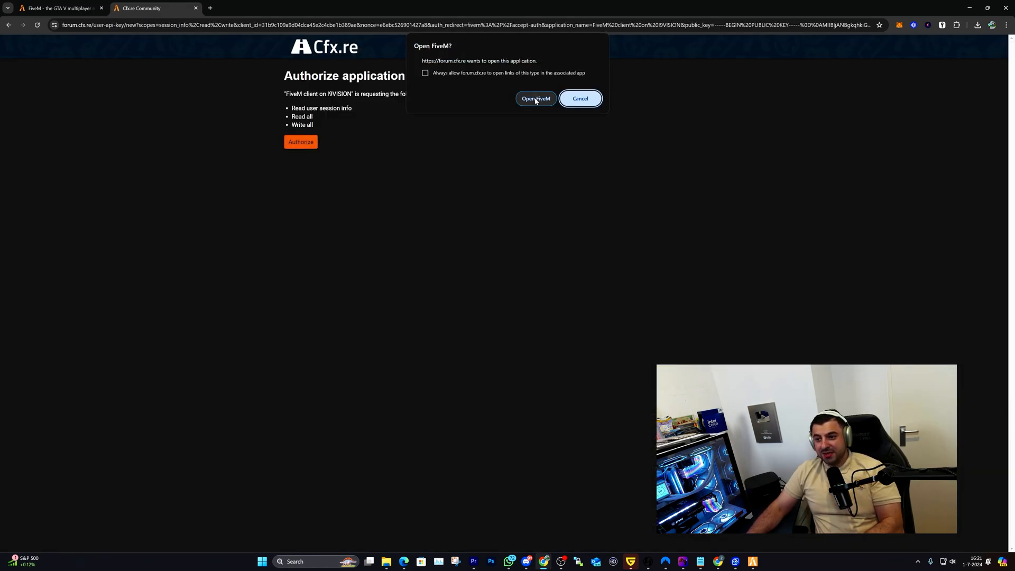
pyautogui.click(580, 98)
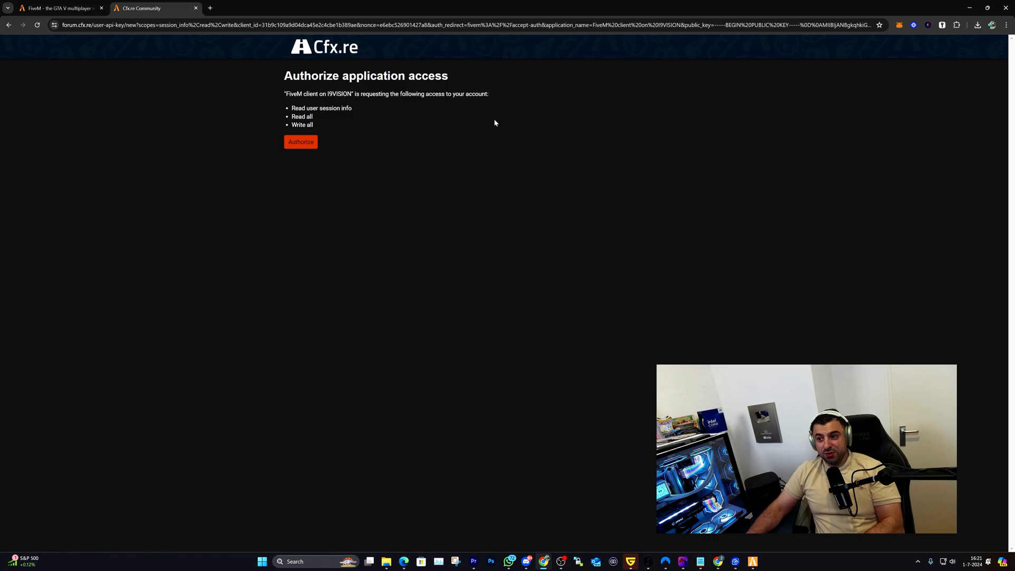
pyautogui.moveTo(686, 230)
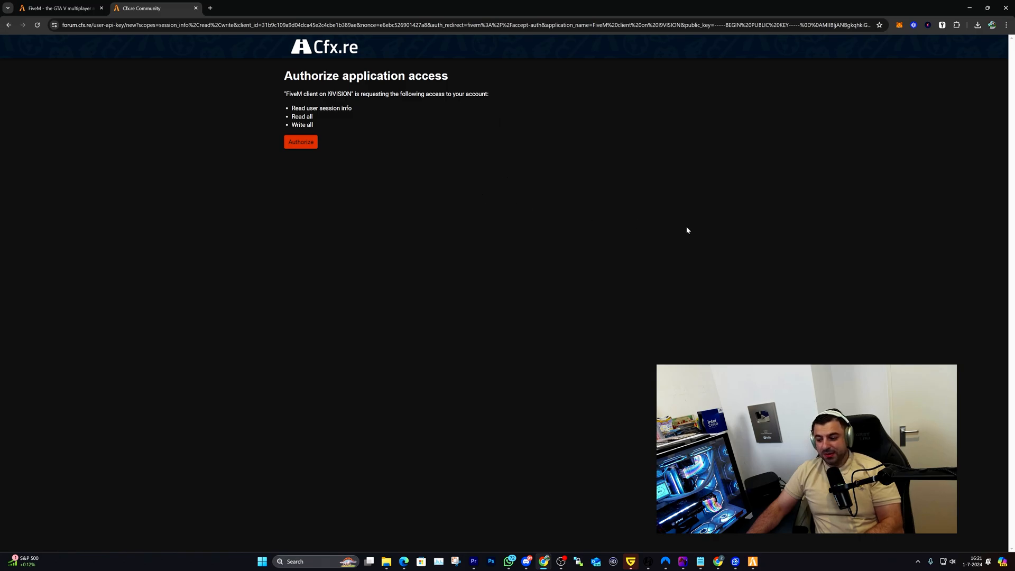
pyautogui.click(300, 142)
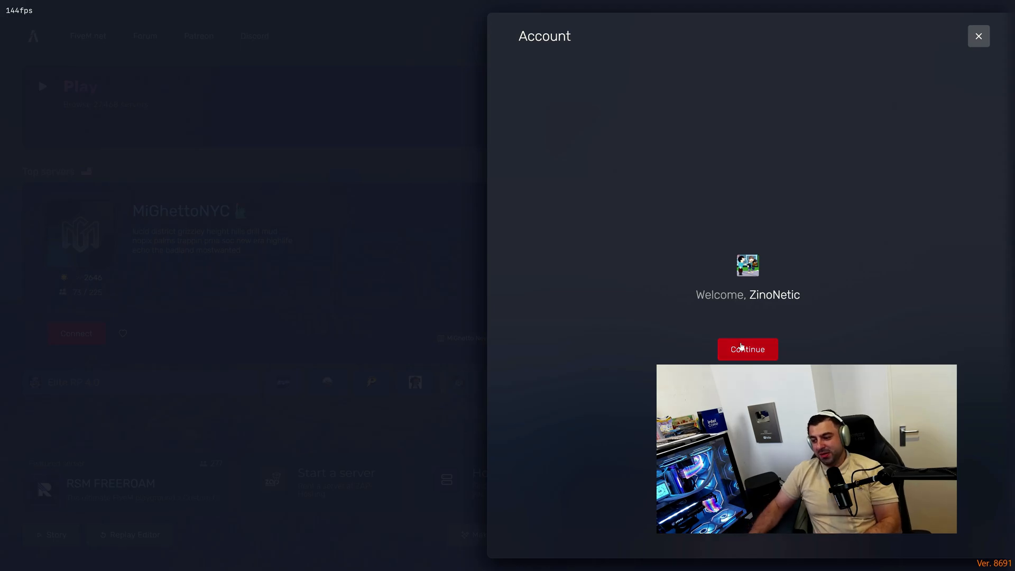
# - Continue past the account welcome into the Play server browser
pyautogui.click(747, 348)
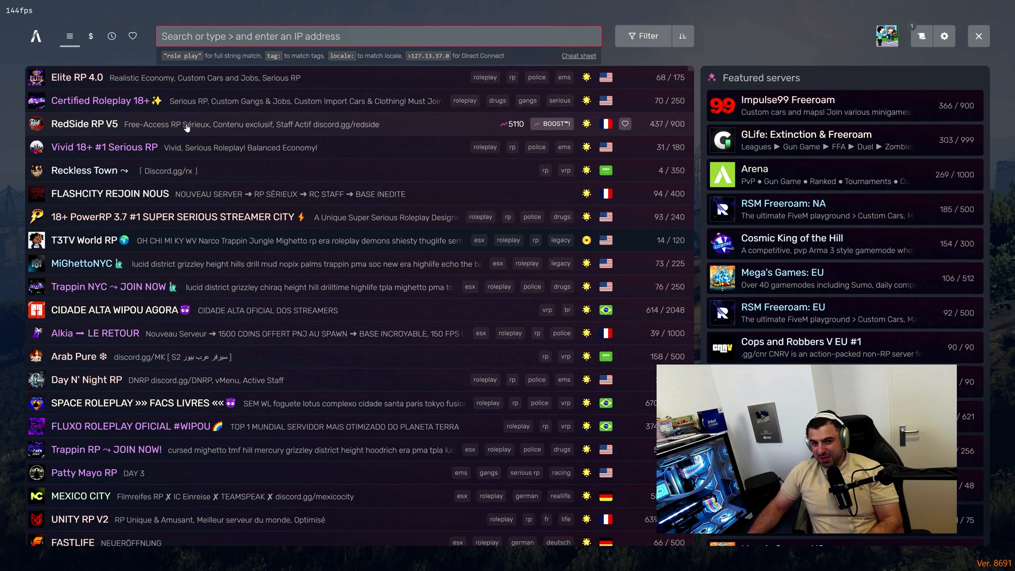
# - Filter the server list with the serious, economy and serious rp tags
pyautogui.click(643, 36)
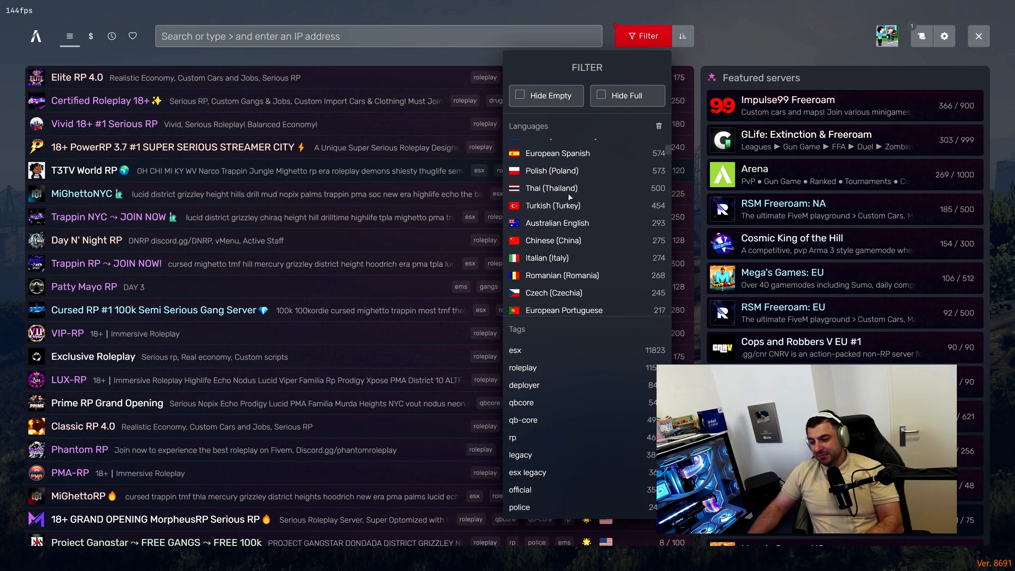
pyautogui.scroll(-3)
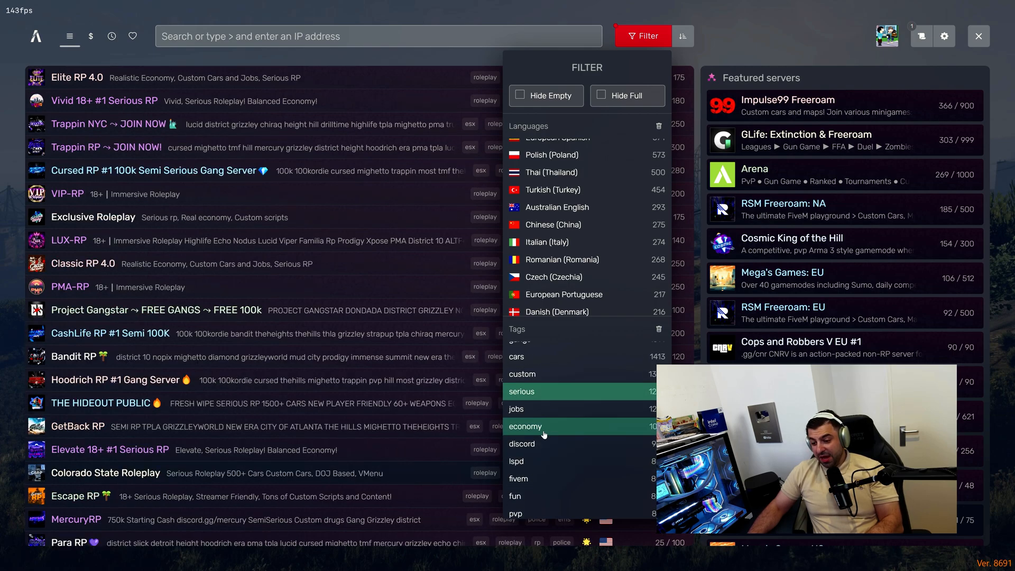
pyautogui.scroll(-3)
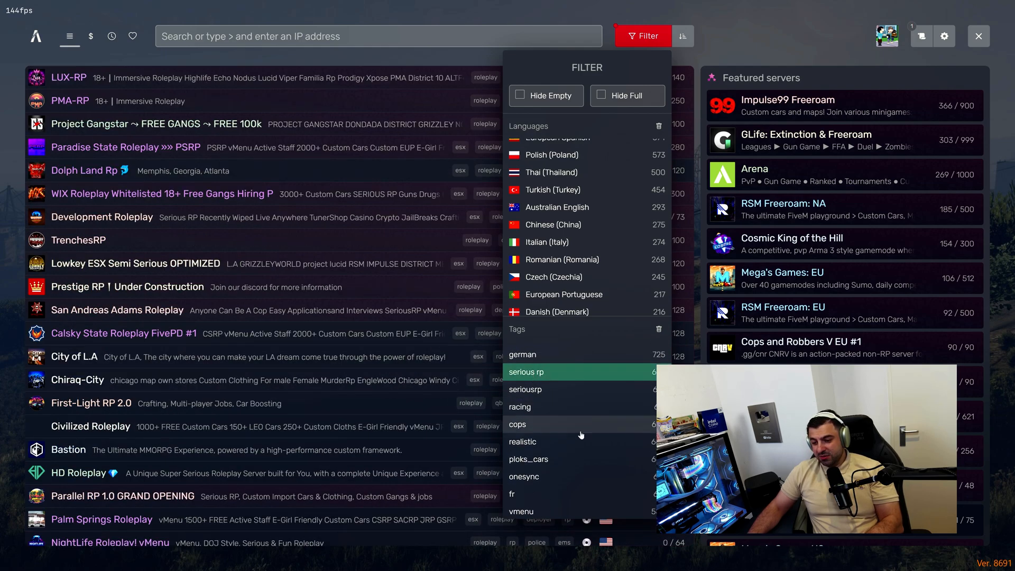
pyautogui.click(643, 35)
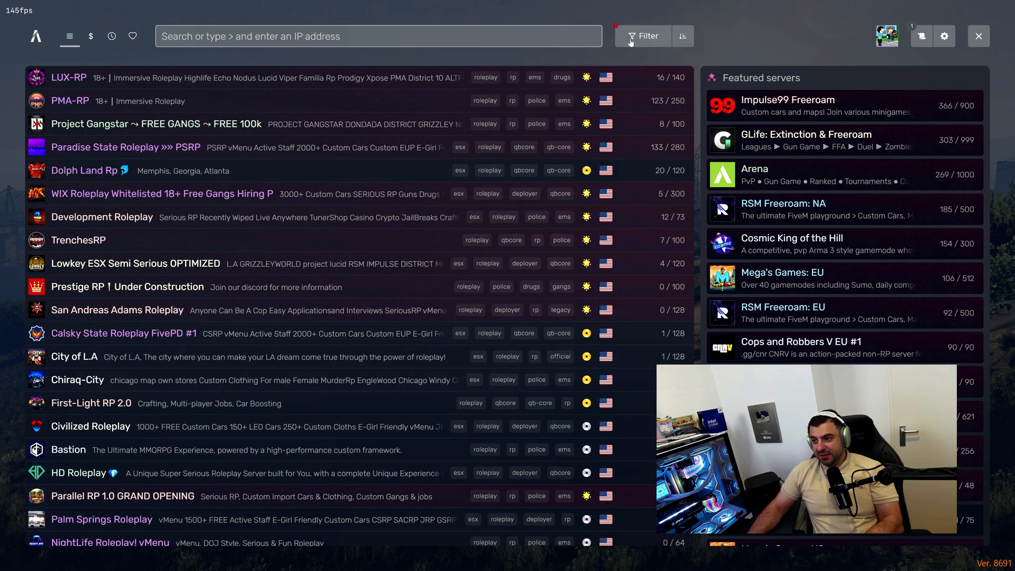
# - Reorder the results and bring up the Paradise State Roleplay server page
pyautogui.click(682, 35)
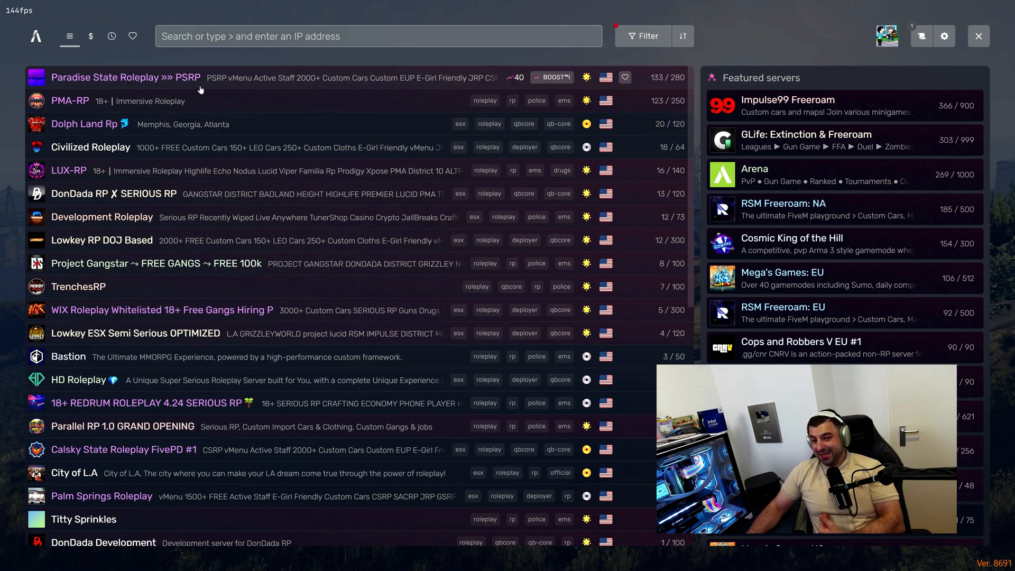
pyautogui.click(124, 77)
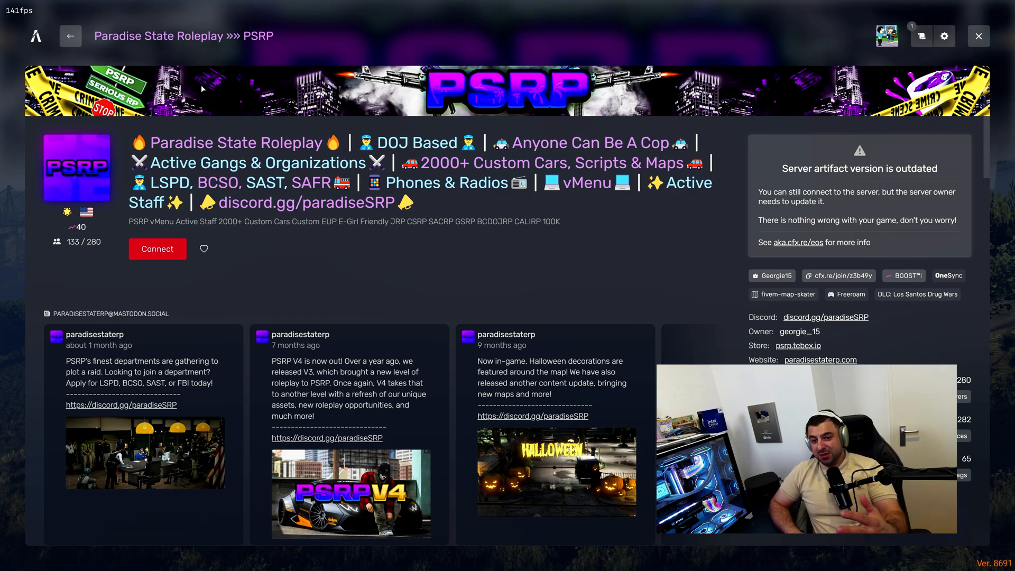
# - Connect to Paradise State Roleplay, accepting the game-version restart and the Discord notice
pyautogui.click(158, 248)
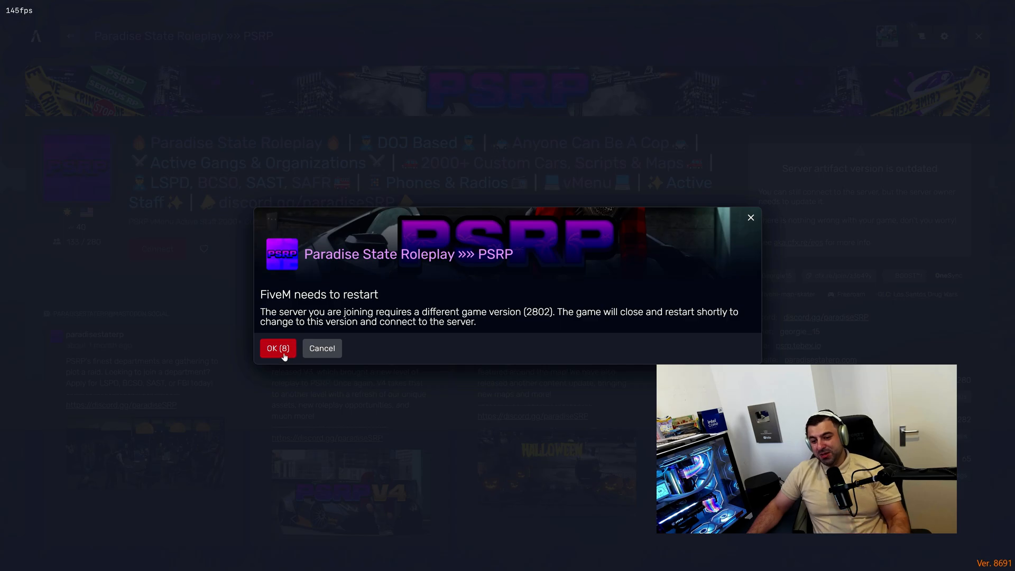
pyautogui.click(278, 348)
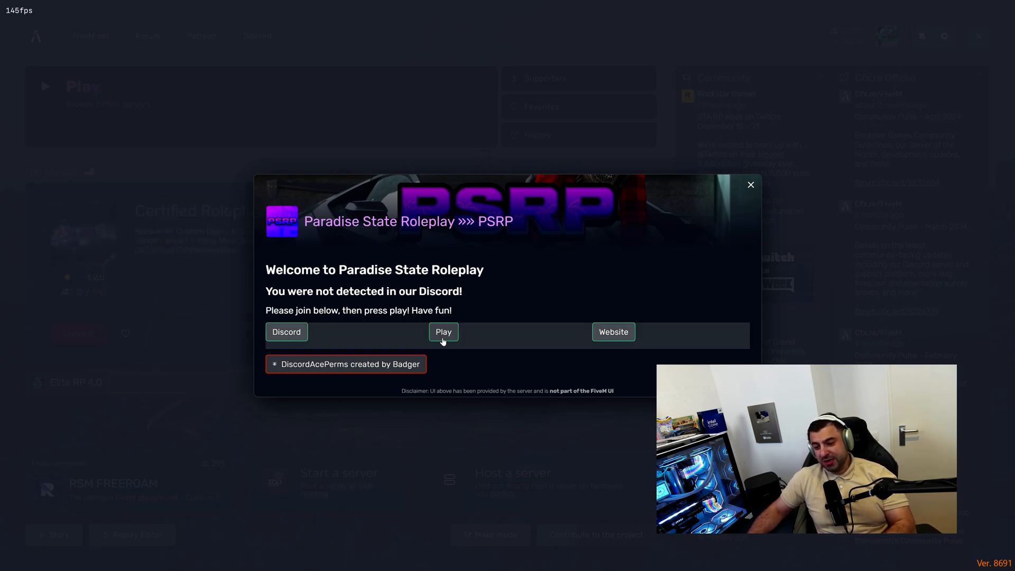
pyautogui.click(443, 331)
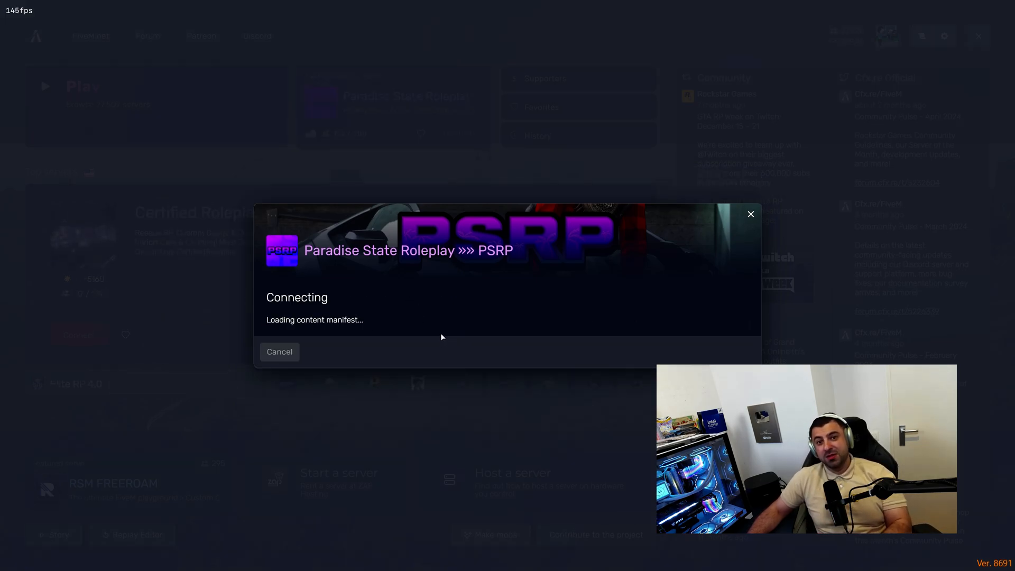